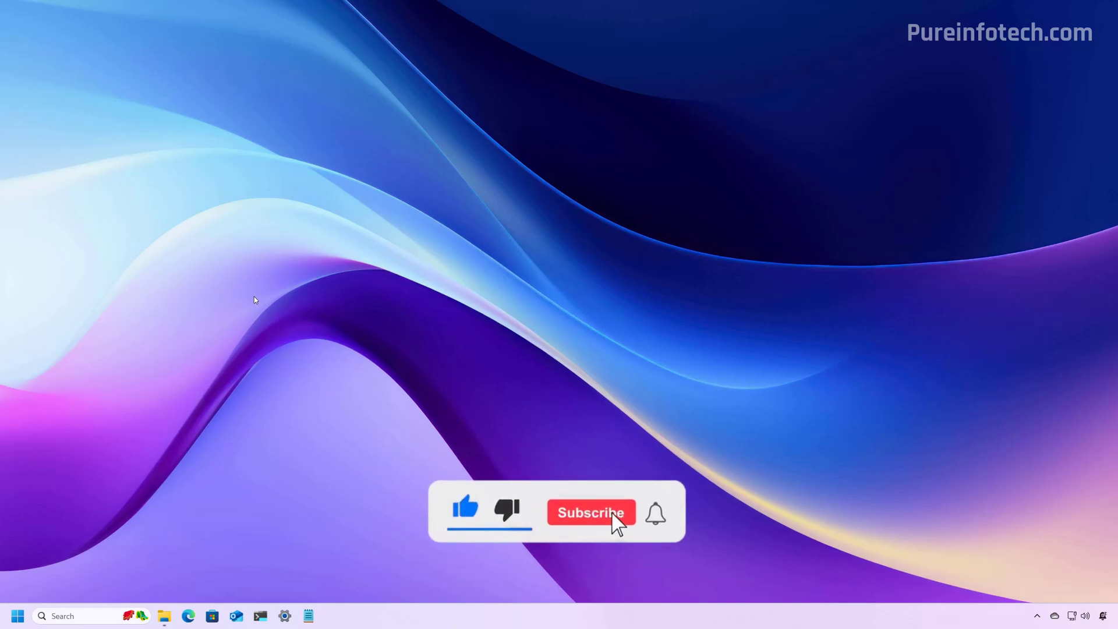
Step: Launch Microsoft Word from the taskbar to reach its start screen
{"action": "left_click", "coordinate": [590, 512]}
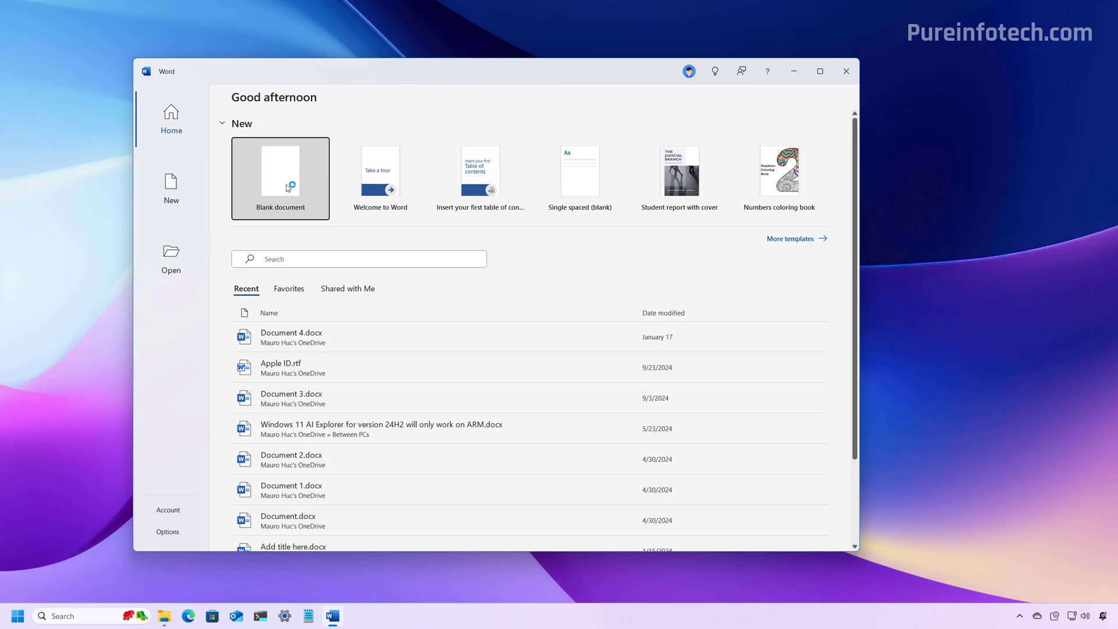
Step: Open a blank document and uncheck Enable Copilot in File > Options > Copilot
{"action": "left_click", "coordinate": [280, 178]}
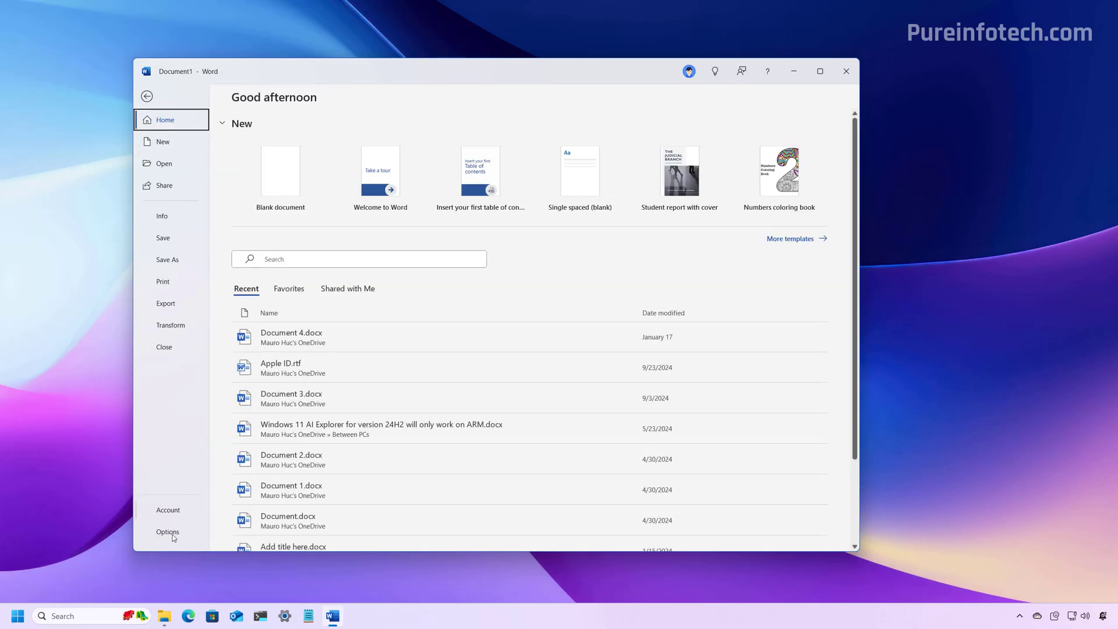
{"action": "left_click", "coordinate": [167, 531]}
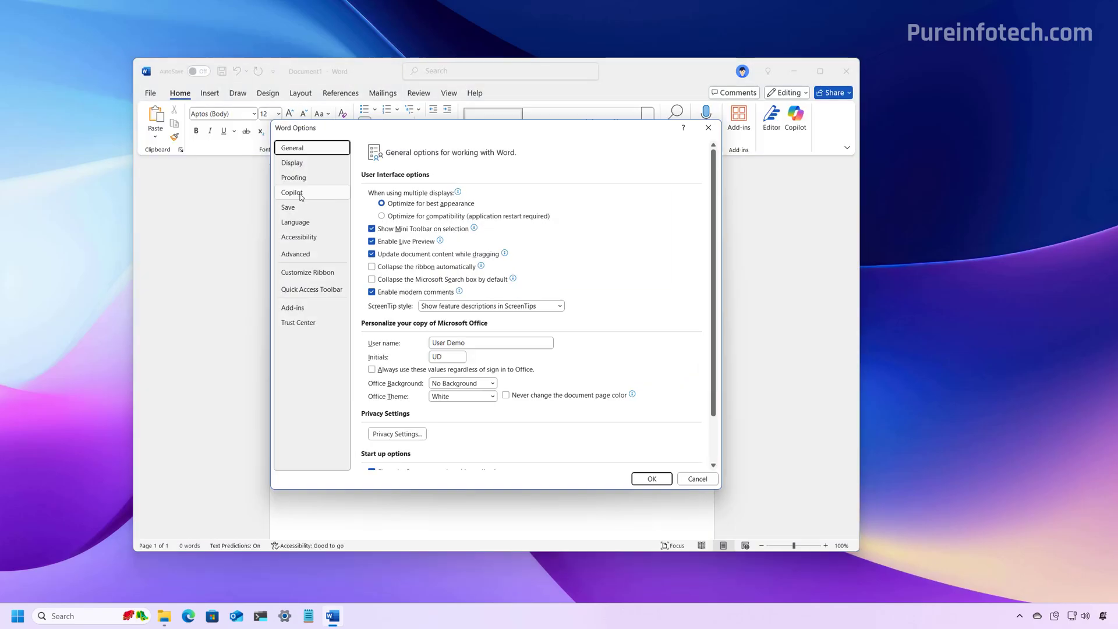
{"action": "left_click", "coordinate": [292, 193]}
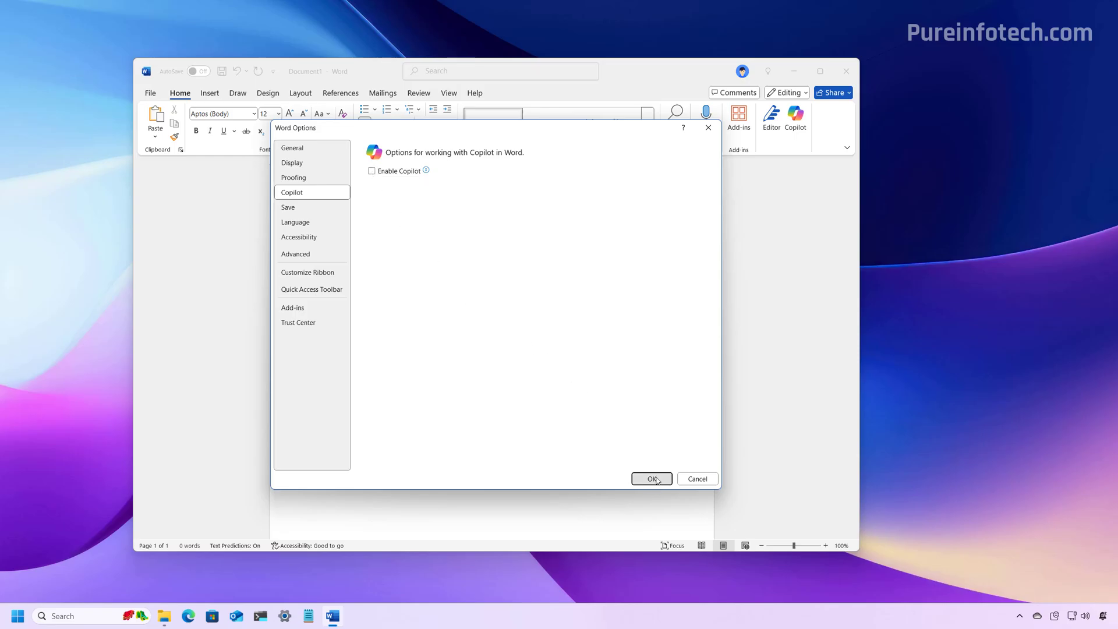
{"action": "left_click", "coordinate": [649, 479]}
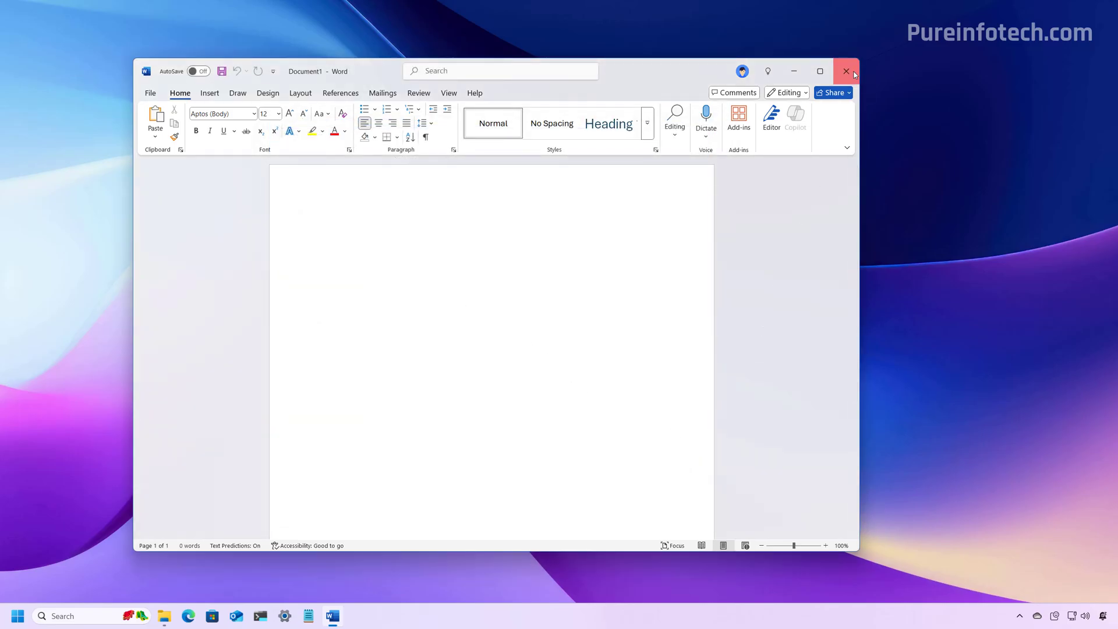
Step: Confirm the greyed-out Copilot button won't open, then close Word
{"action": "left_click", "coordinate": [846, 71]}
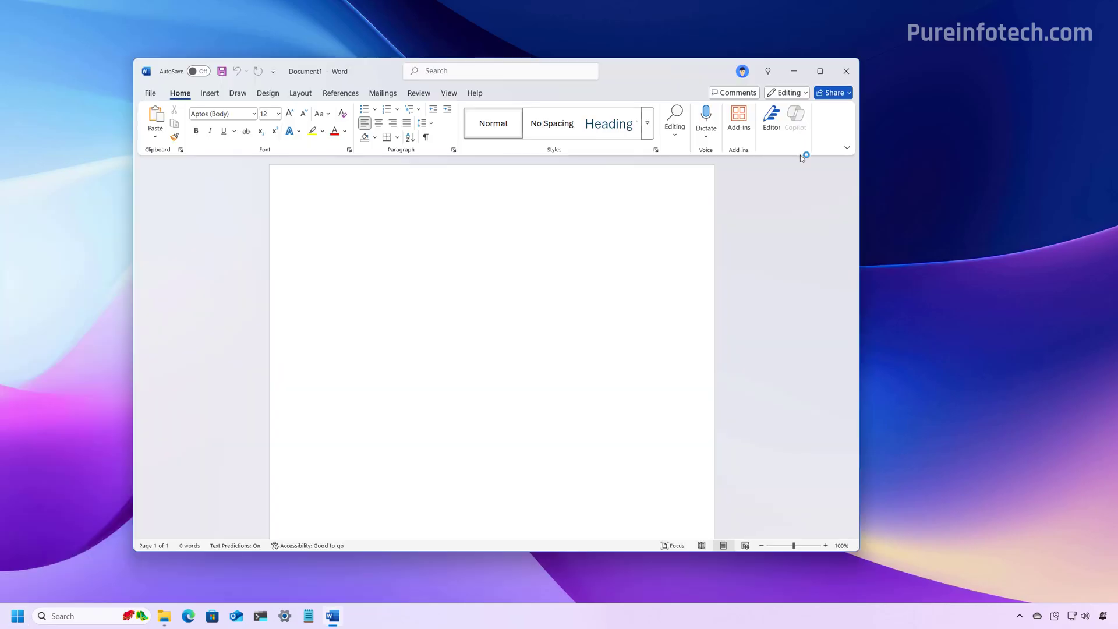
{"action": "mouse_move", "coordinate": [796, 117]}
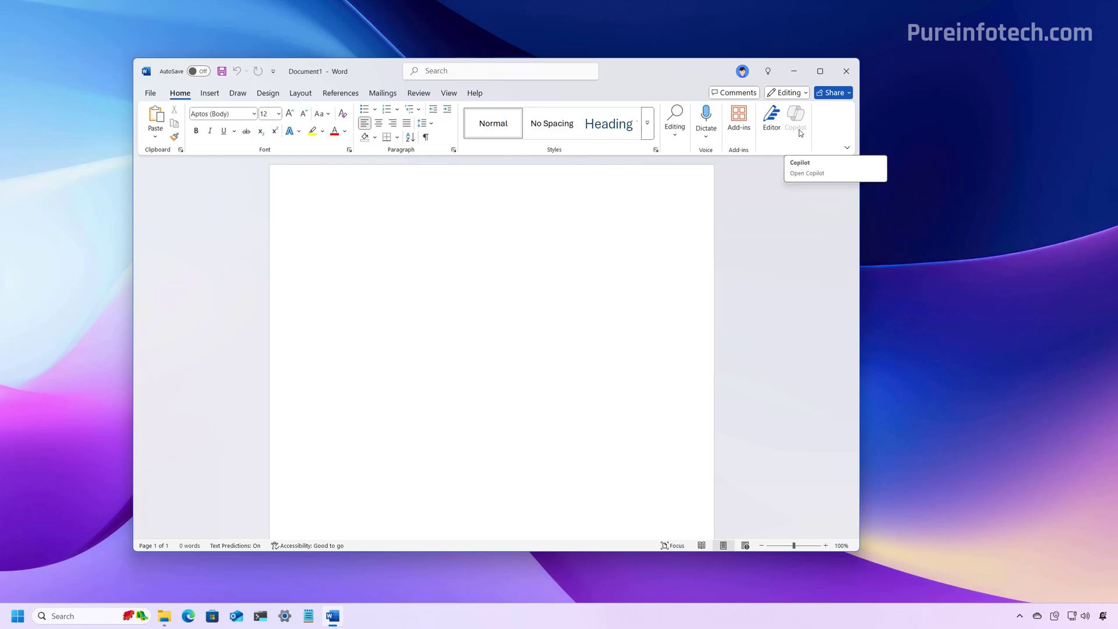
{"action": "left_click", "coordinate": [320, 222]}
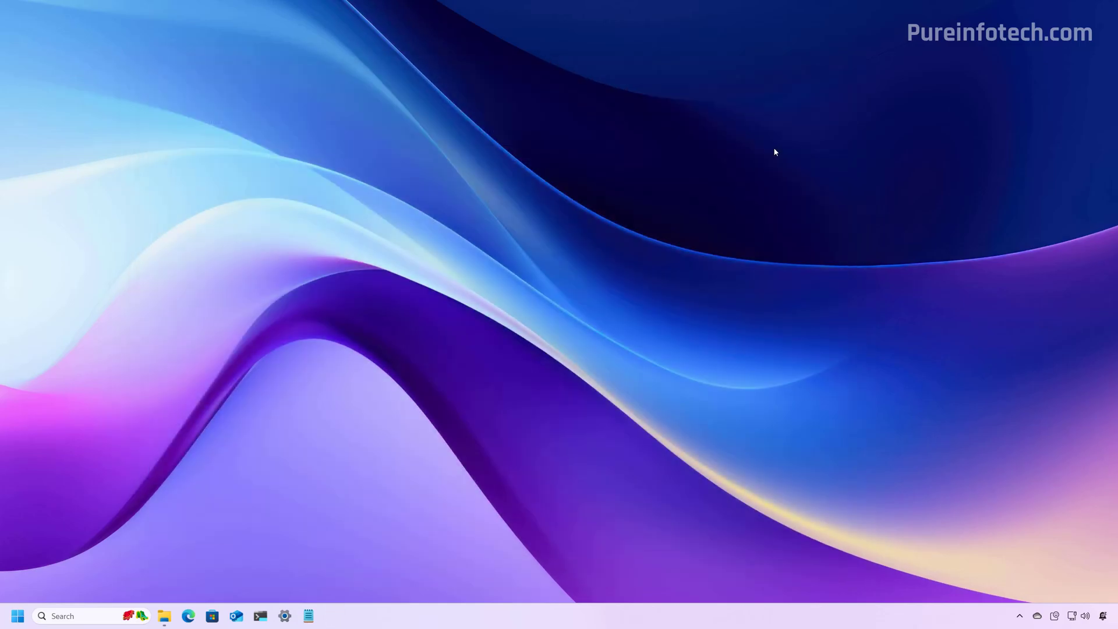
{"action": "left_click", "coordinate": [63, 615]}
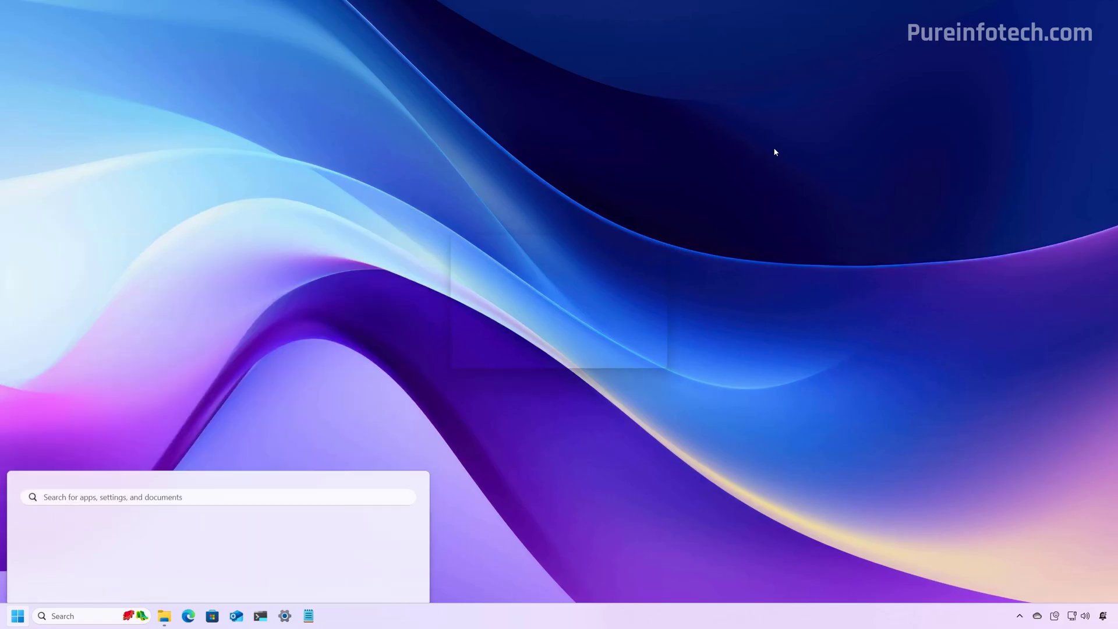
{"action": "left_click", "coordinate": [308, 616]}
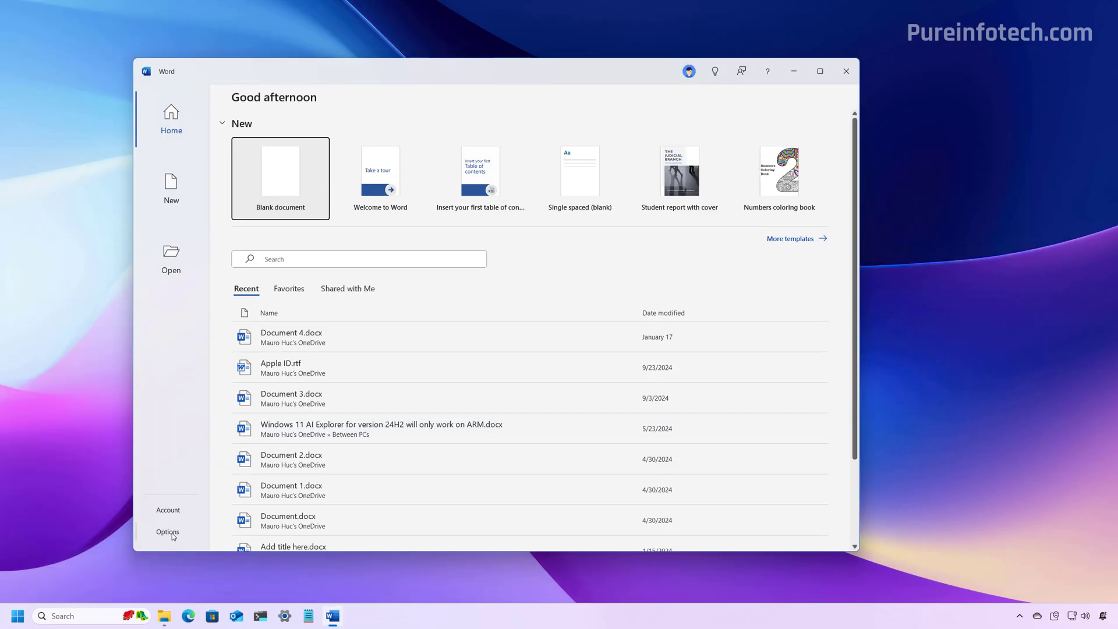
{"action": "left_click", "coordinate": [168, 531]}
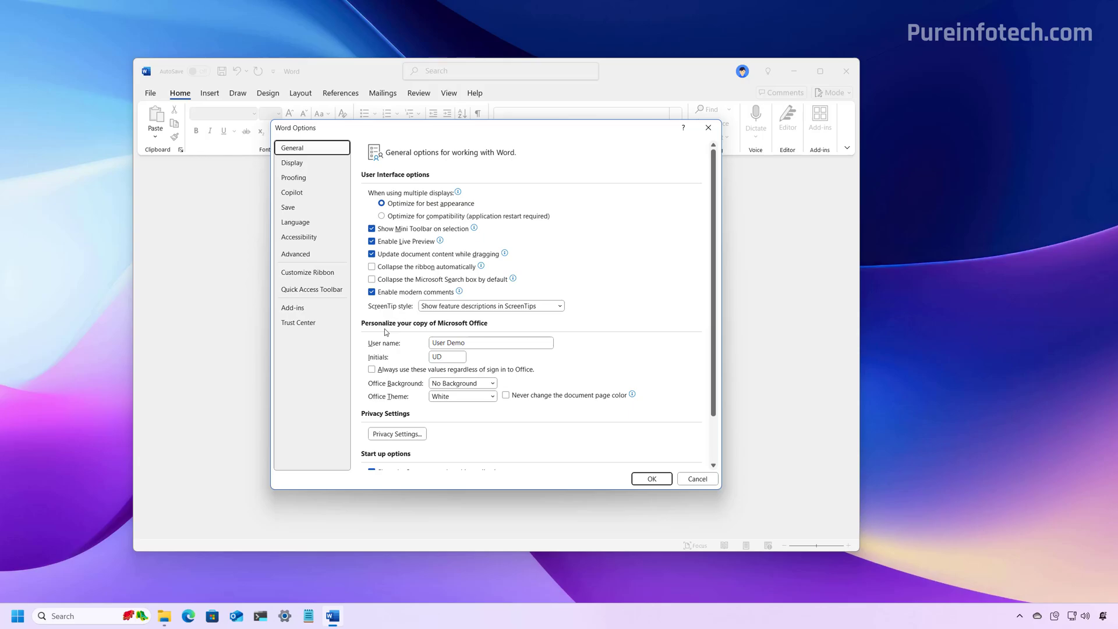
{"action": "mouse_move", "coordinate": [338, 255]}
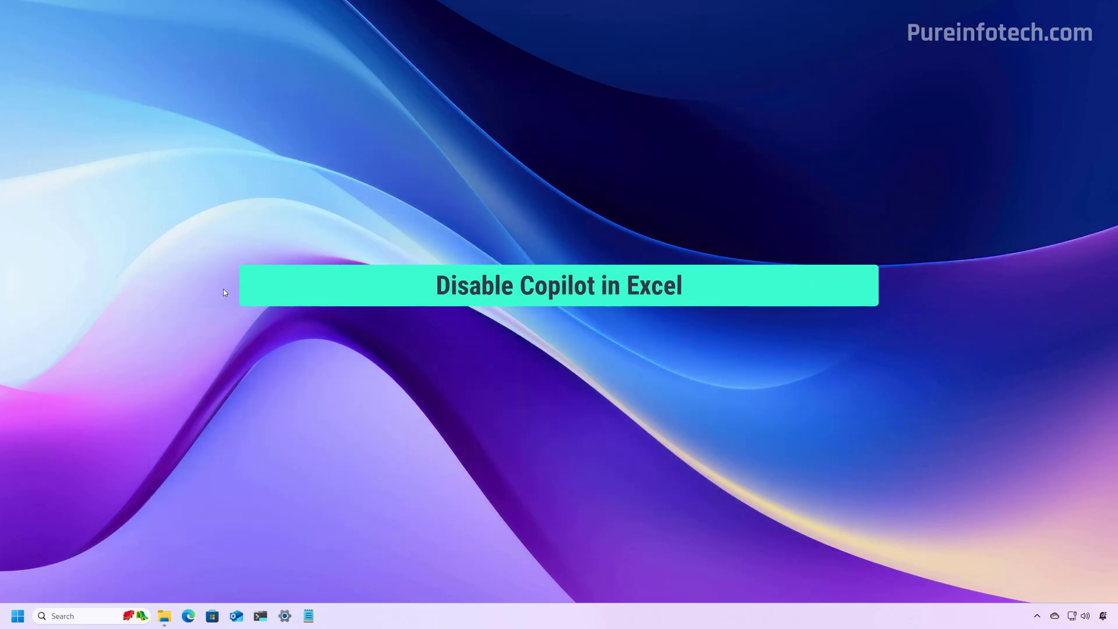
Step: Search for Excel, disable Copilot under Options > Copilot, then close Excel
{"action": "left_click", "coordinate": [17, 615]}
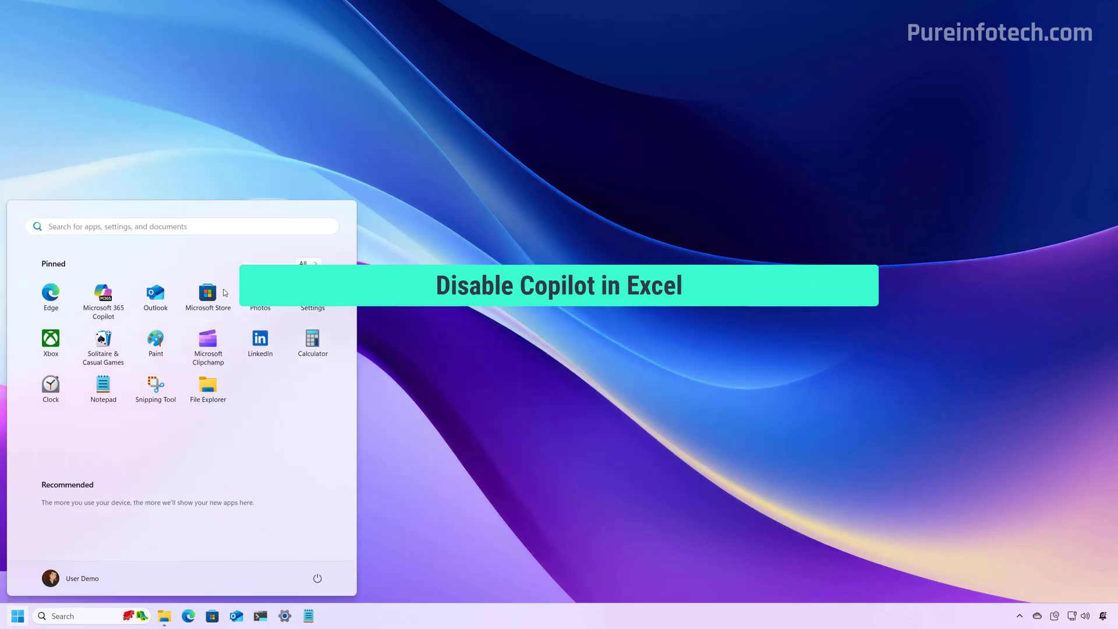
{"action": "type", "text": "excel"}
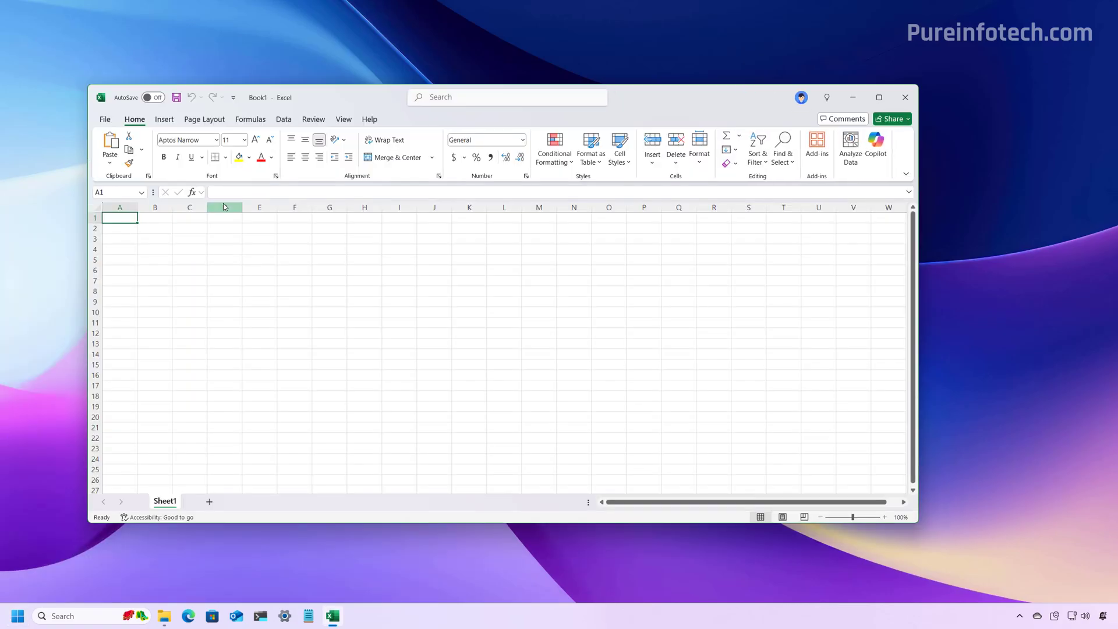
{"action": "left_click", "coordinate": [104, 119]}
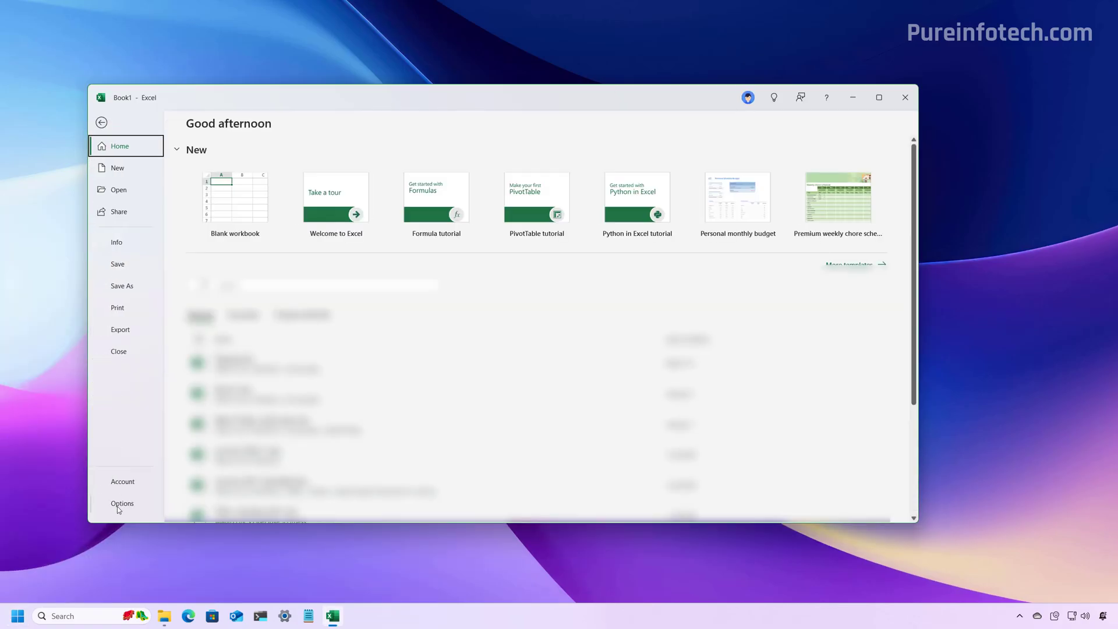
{"action": "left_click", "coordinate": [121, 503]}
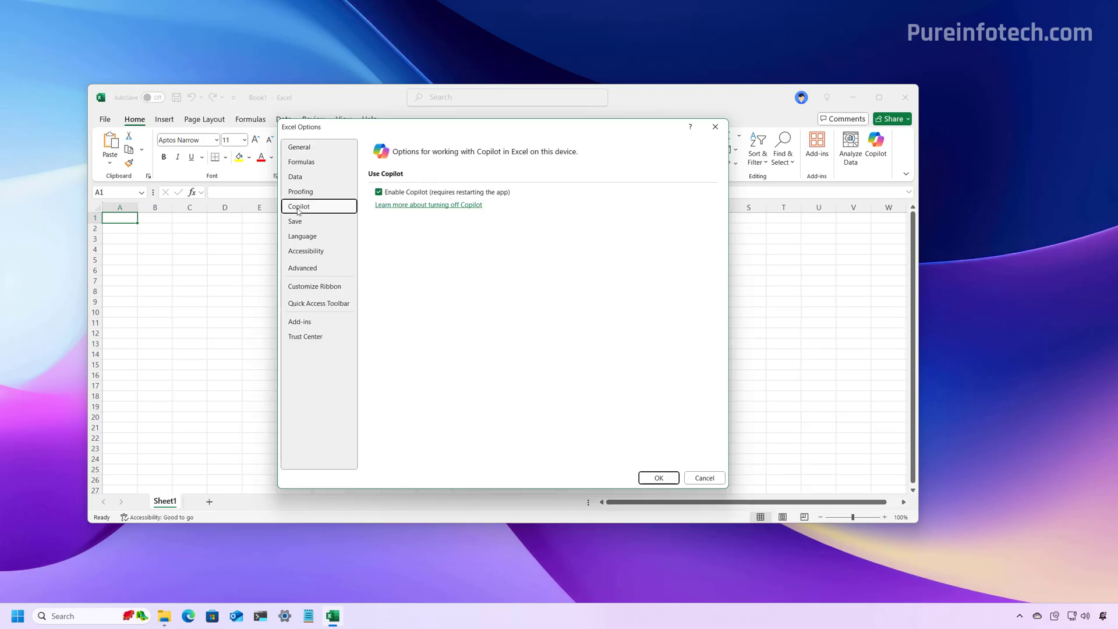
{"action": "left_click", "coordinate": [379, 191]}
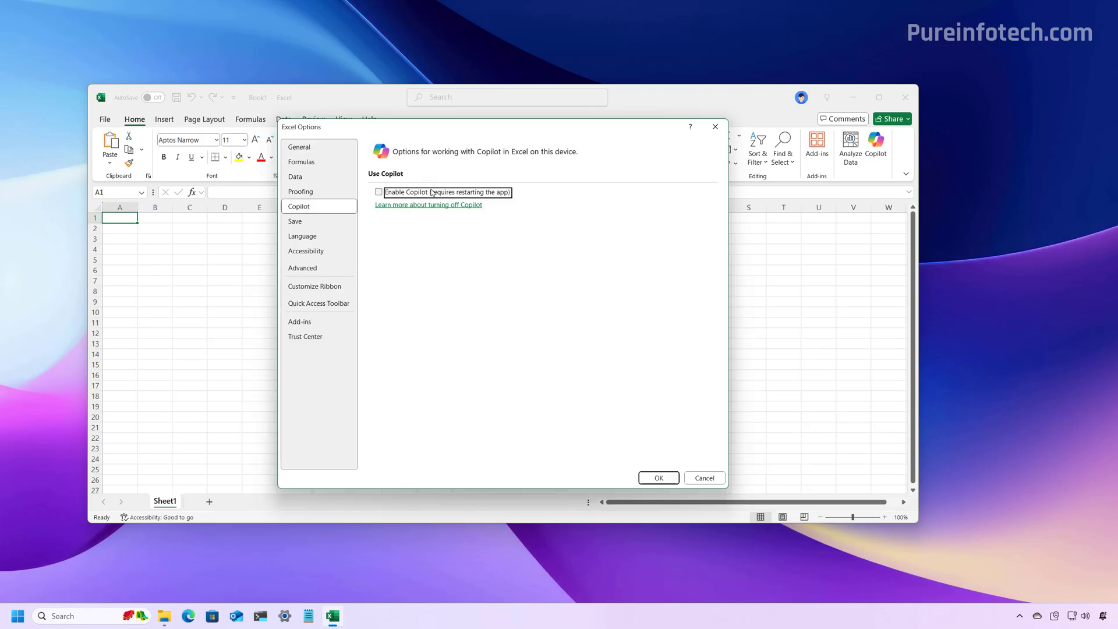
{"action": "left_click", "coordinate": [703, 477]}
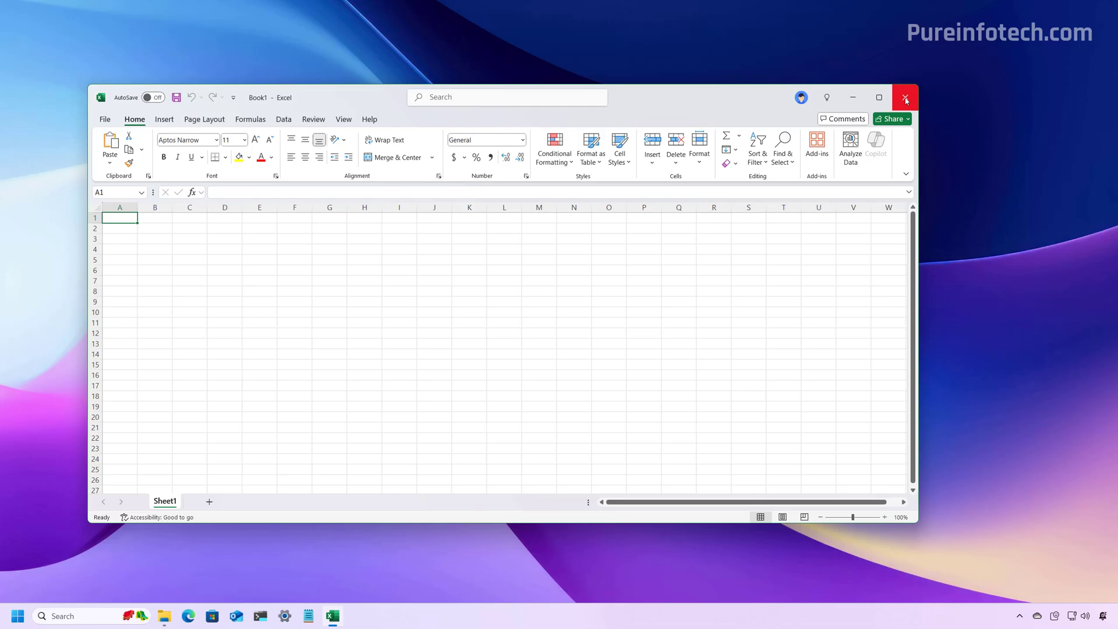
{"action": "left_click", "coordinate": [904, 98]}
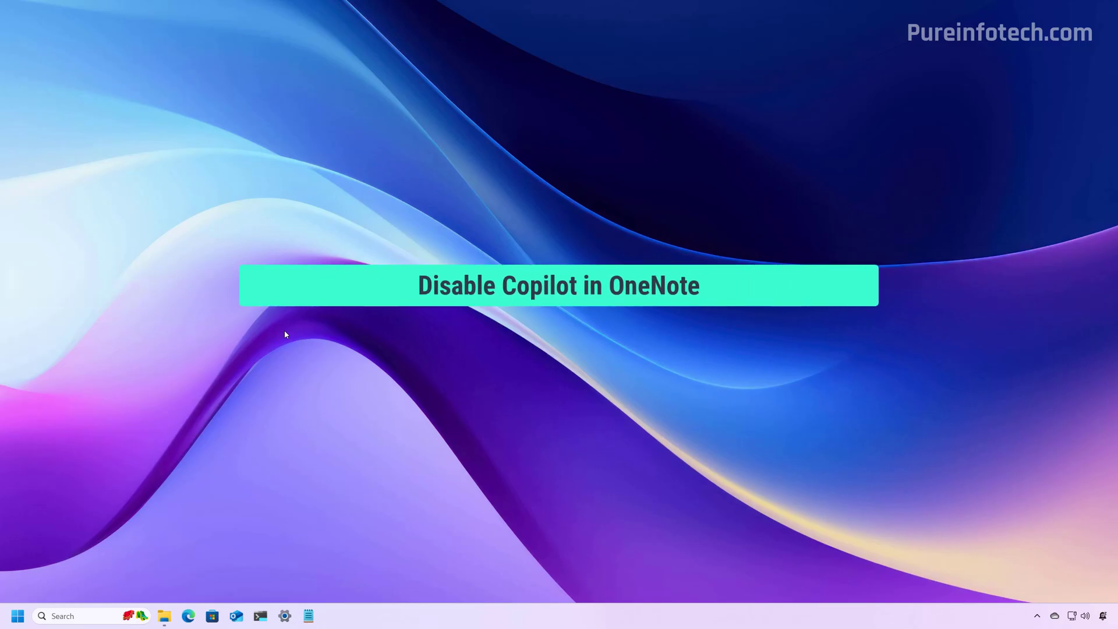
Step: Launch OneNote, uncheck Enable Copilot in Options > Copilot, confirm, and close it
{"action": "left_click", "coordinate": [331, 616]}
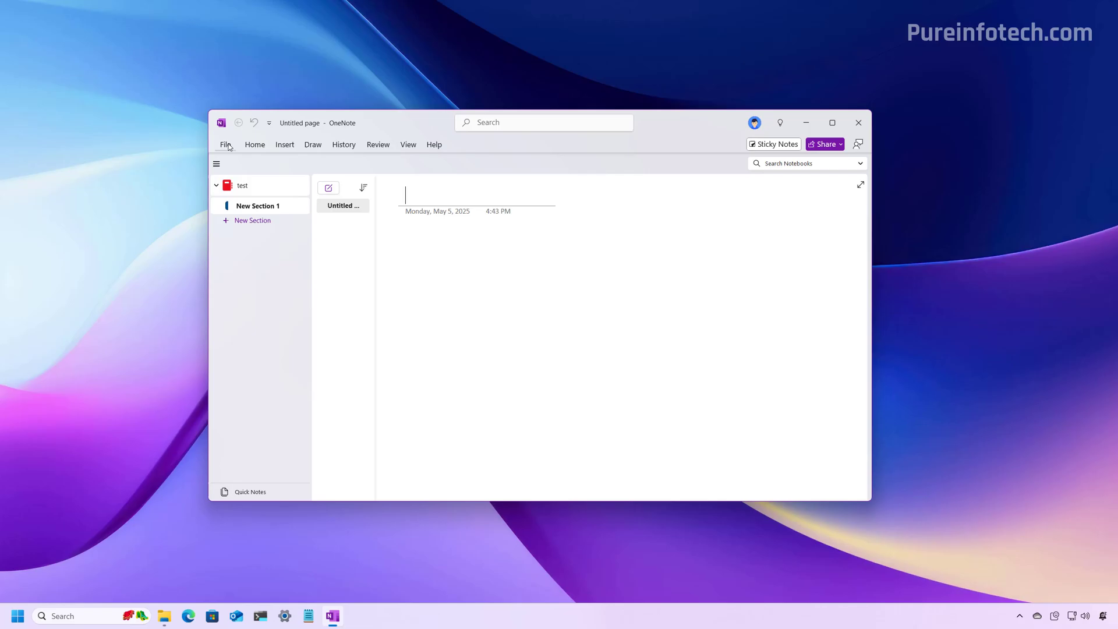
{"action": "left_click", "coordinate": [226, 144]}
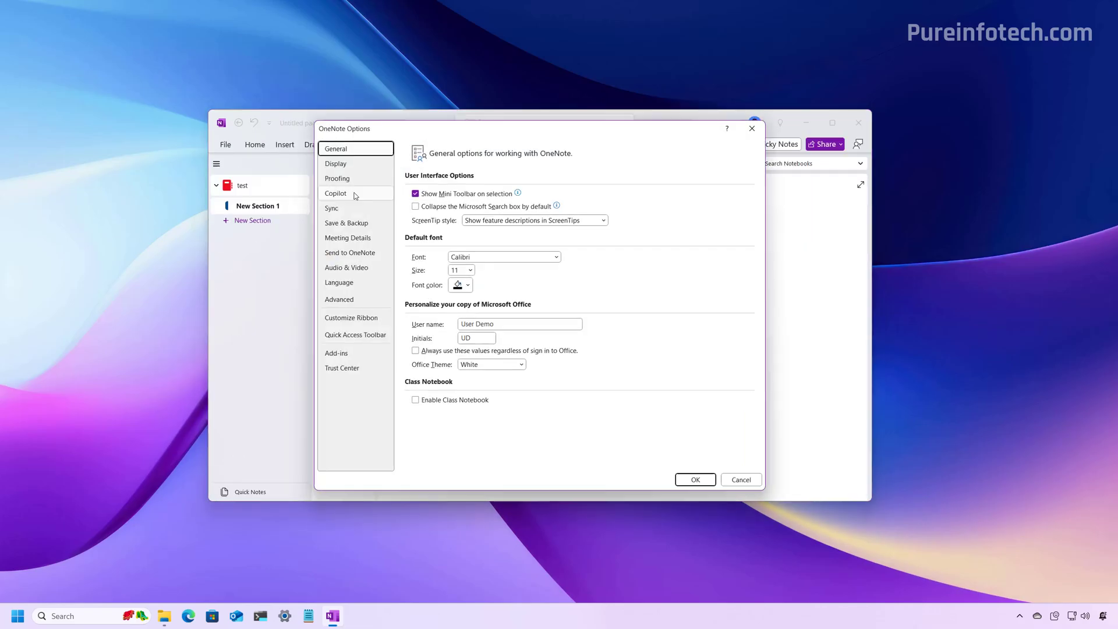
{"action": "left_click", "coordinate": [336, 193]}
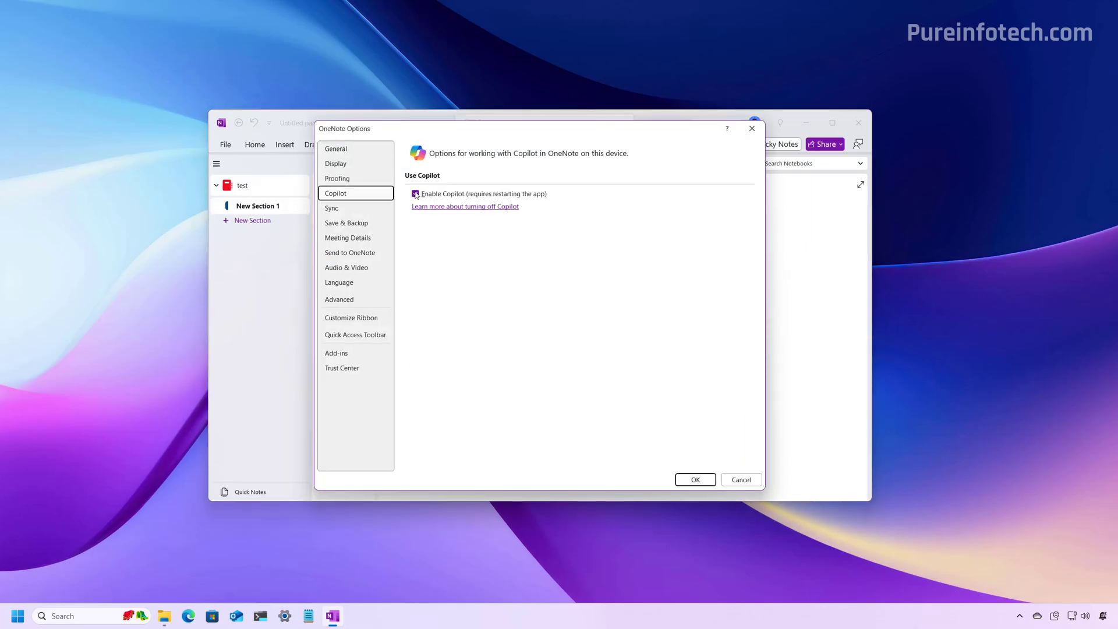
{"action": "left_click", "coordinate": [415, 193]}
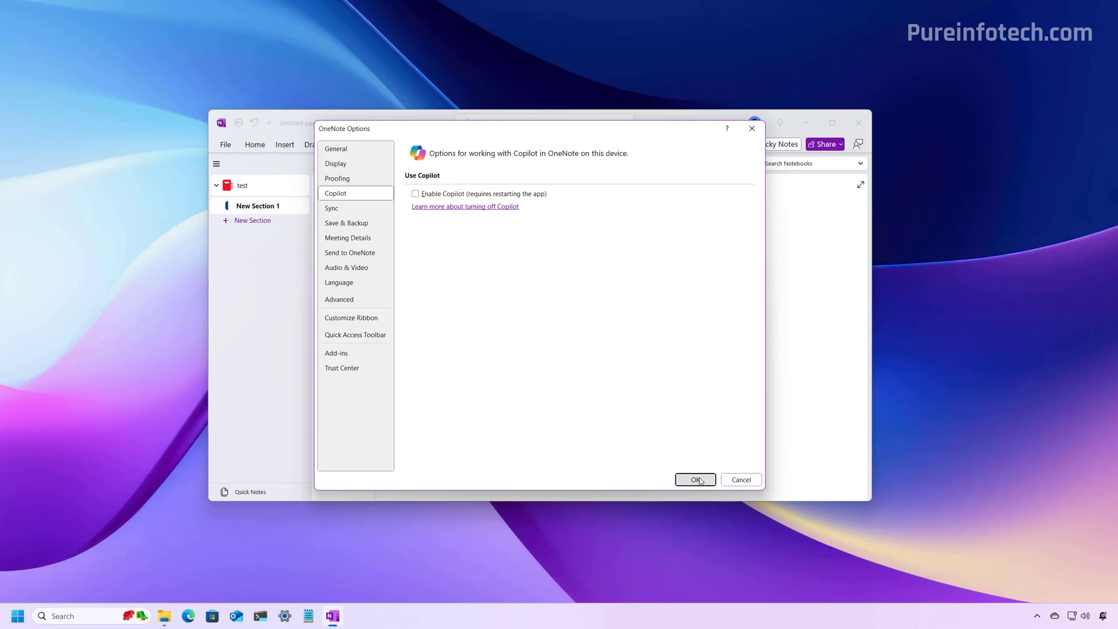
{"action": "left_click", "coordinate": [694, 479]}
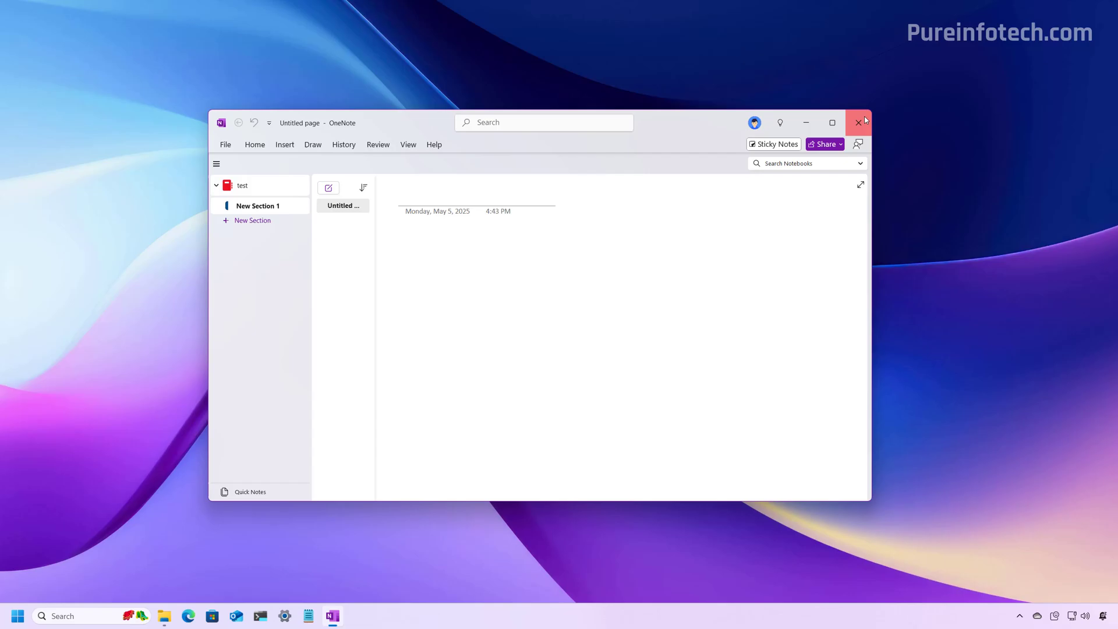
{"action": "left_click", "coordinate": [859, 122]}
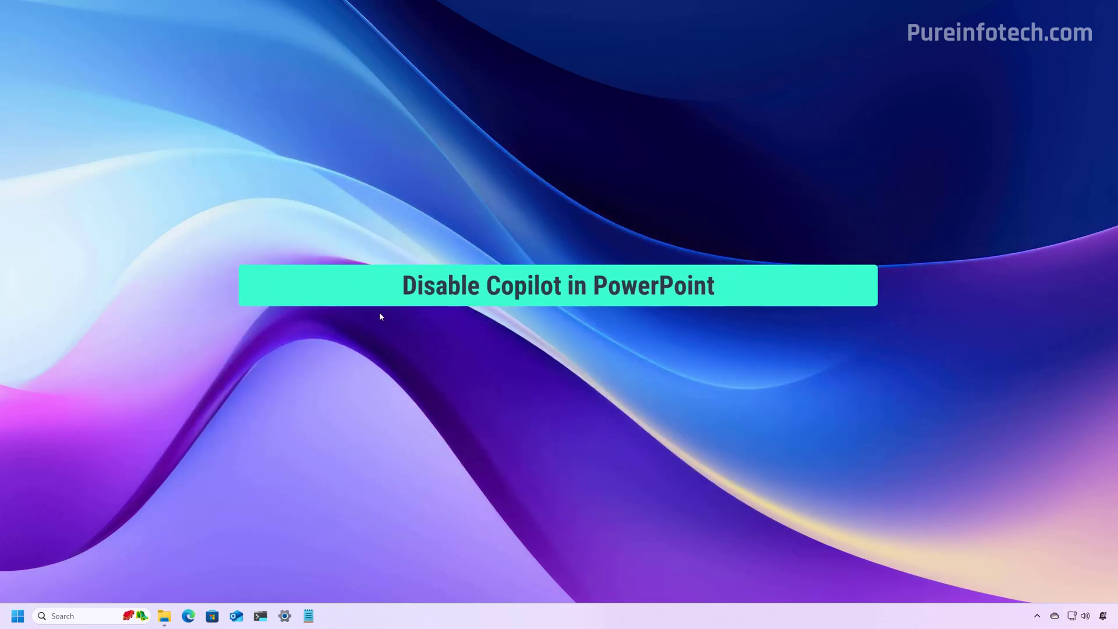
Step: Open PowerPoint's blank presentation, uncheck Enable Copilot in Options, confirm, and close PowerPoint
{"action": "type", "text": "power"}
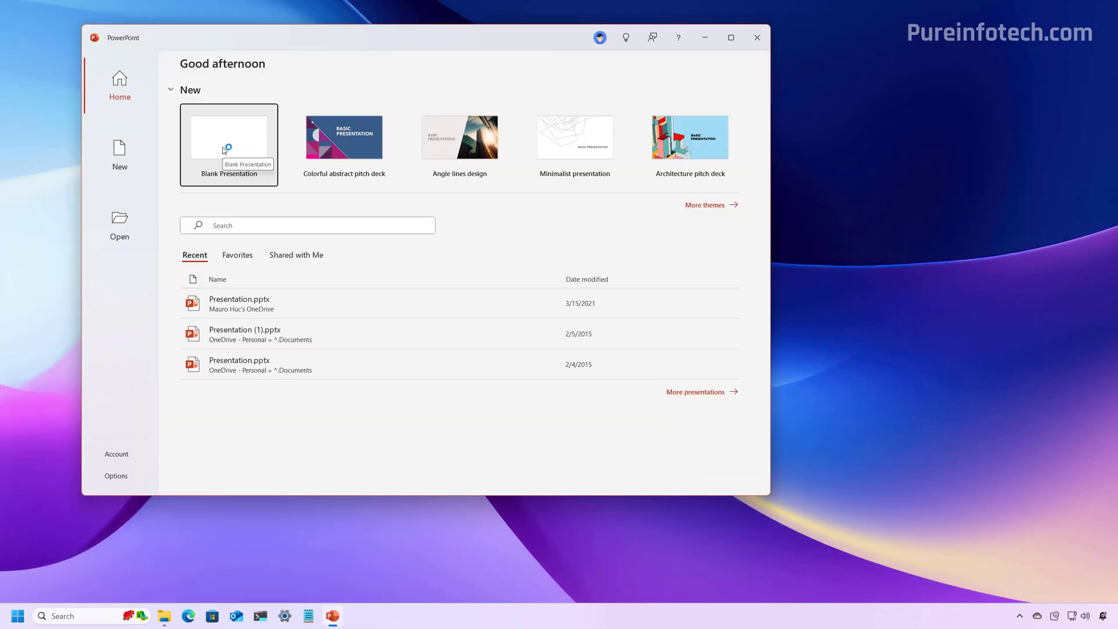
{"action": "left_click", "coordinate": [229, 137]}
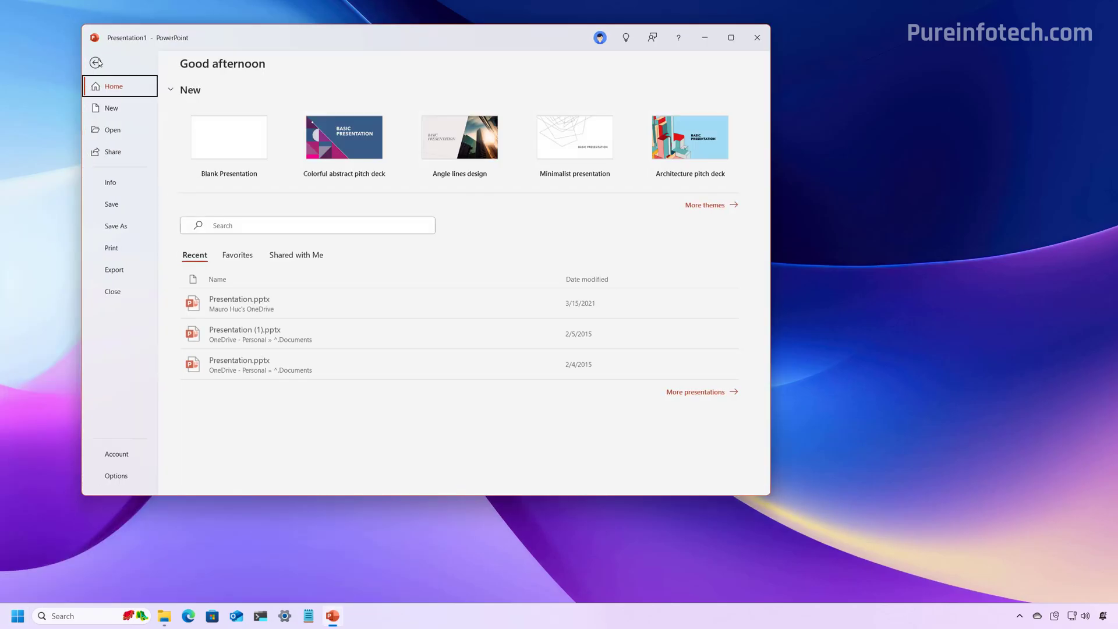
{"action": "left_click", "coordinate": [115, 476]}
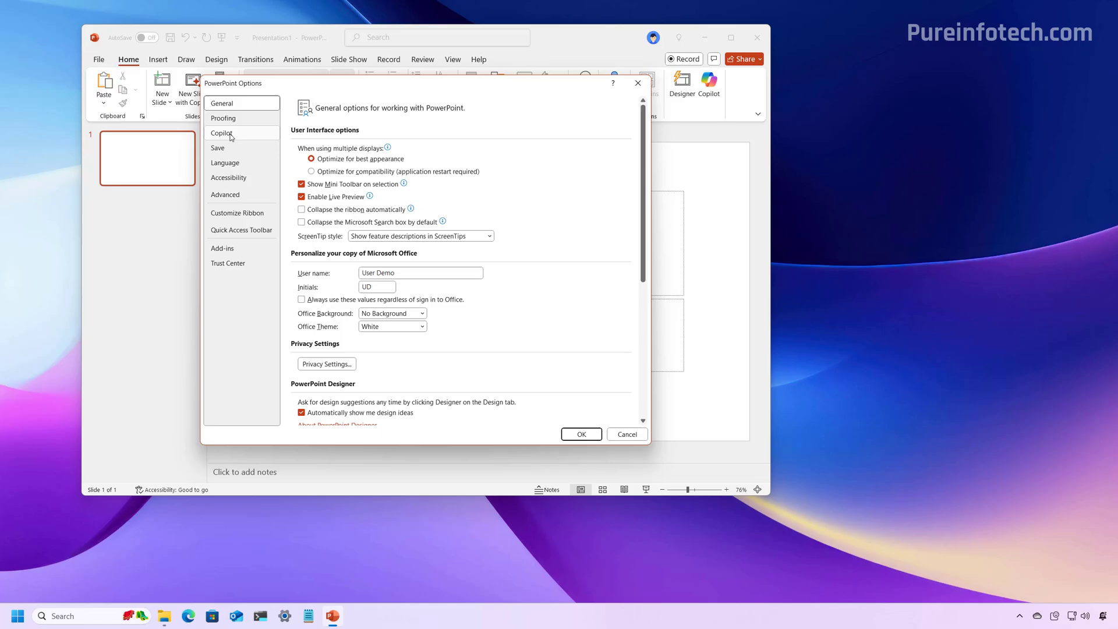
{"action": "left_click", "coordinate": [222, 133]}
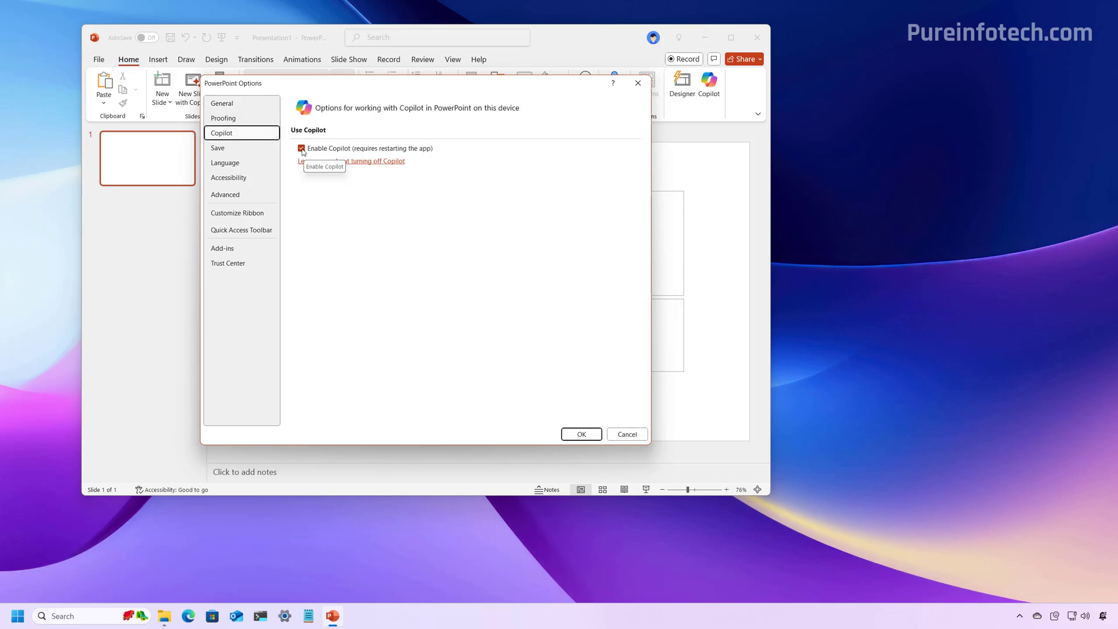
{"action": "left_click", "coordinate": [581, 434]}
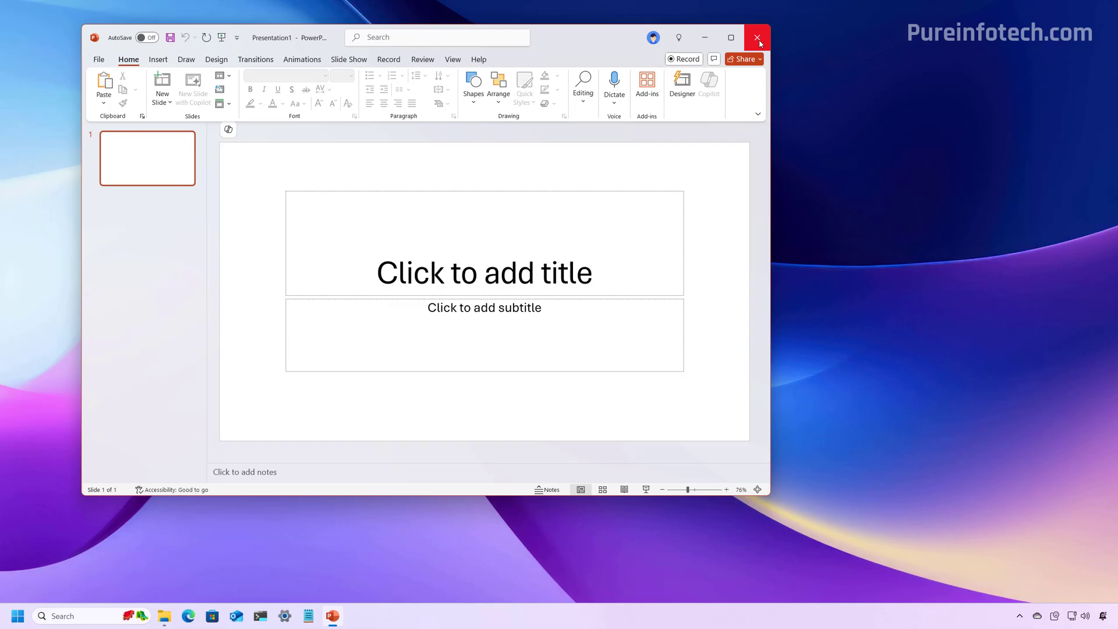
{"action": "left_click", "coordinate": [757, 38]}
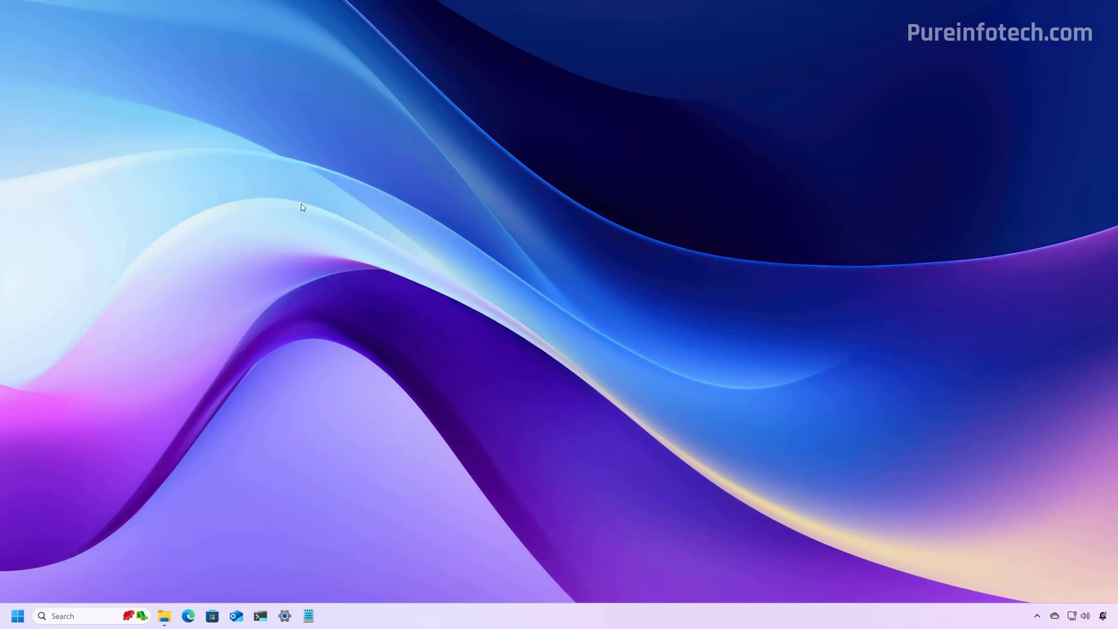
{"action": "mouse_move", "coordinate": [362, 378]}
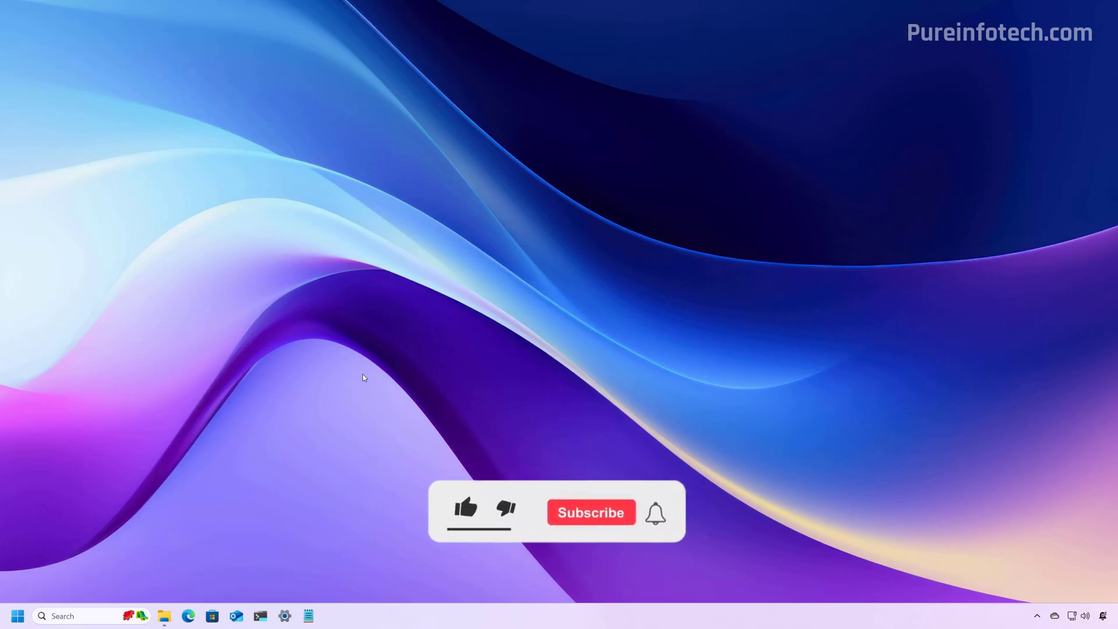
{"action": "left_click", "coordinate": [465, 508]}
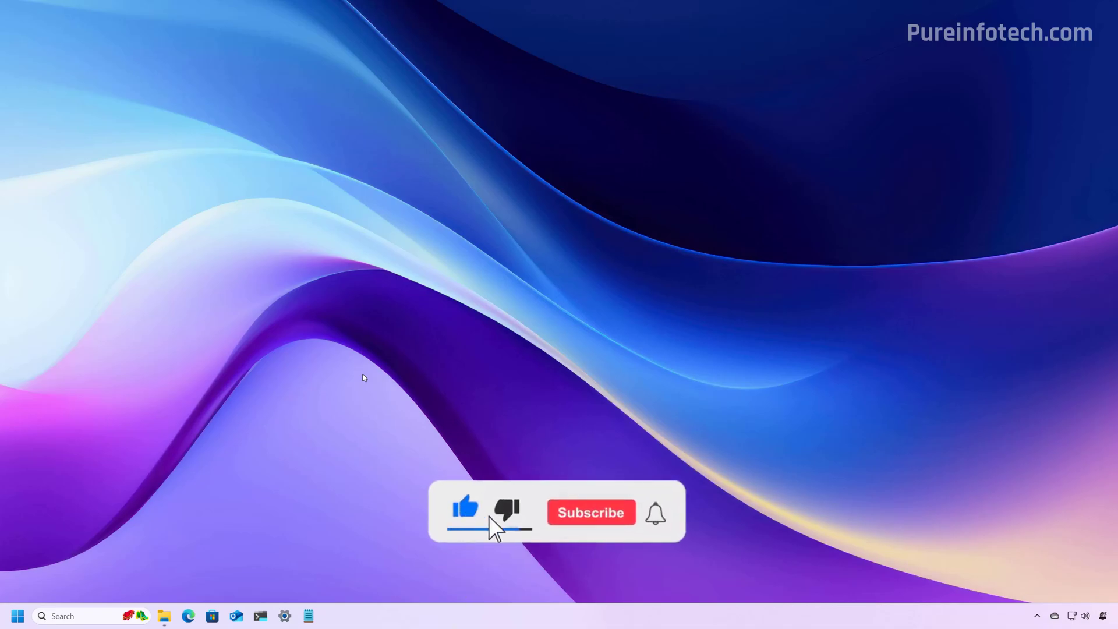
{"action": "left_click", "coordinate": [590, 512]}
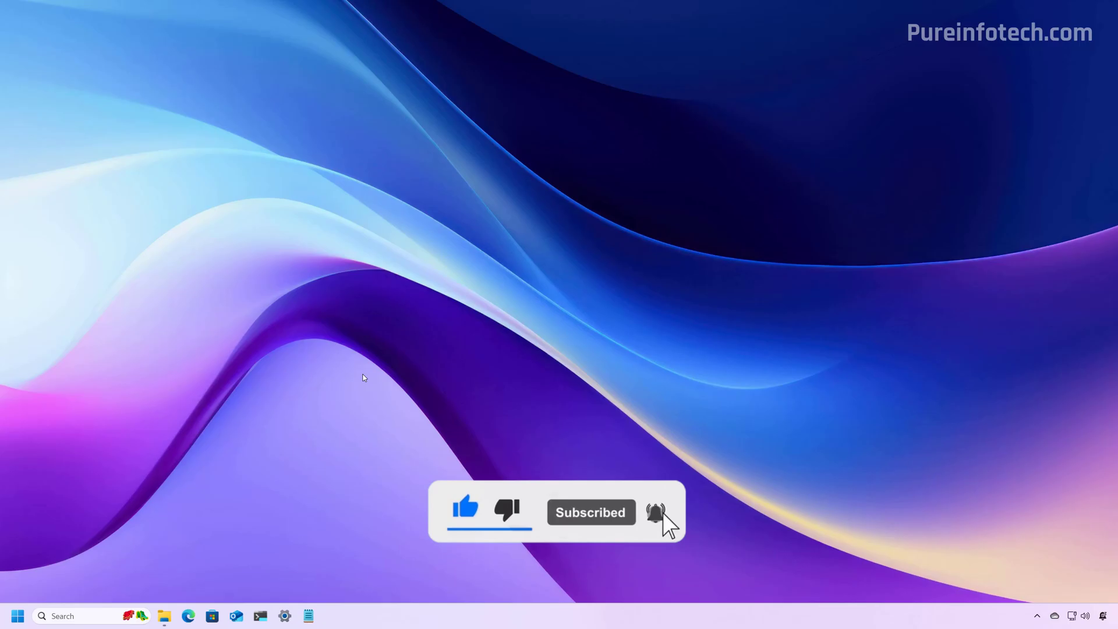